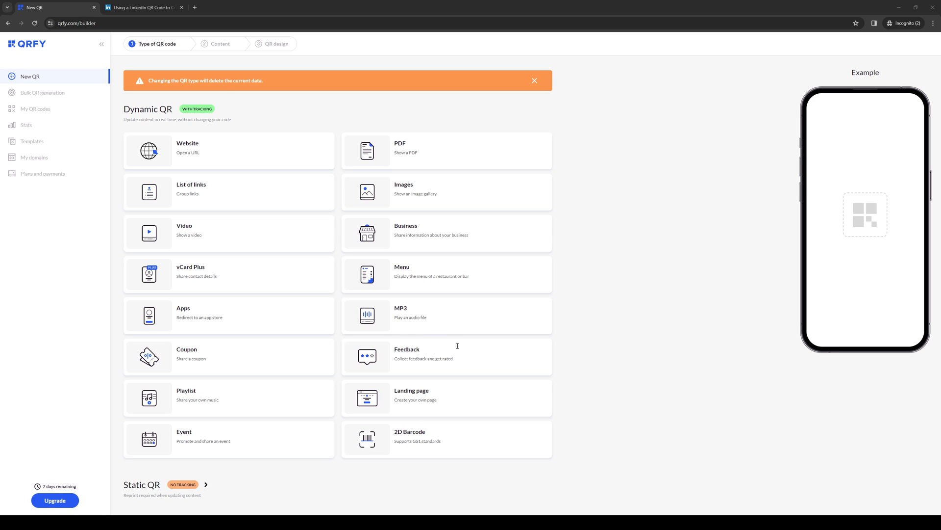
mouse_move(461, 317)
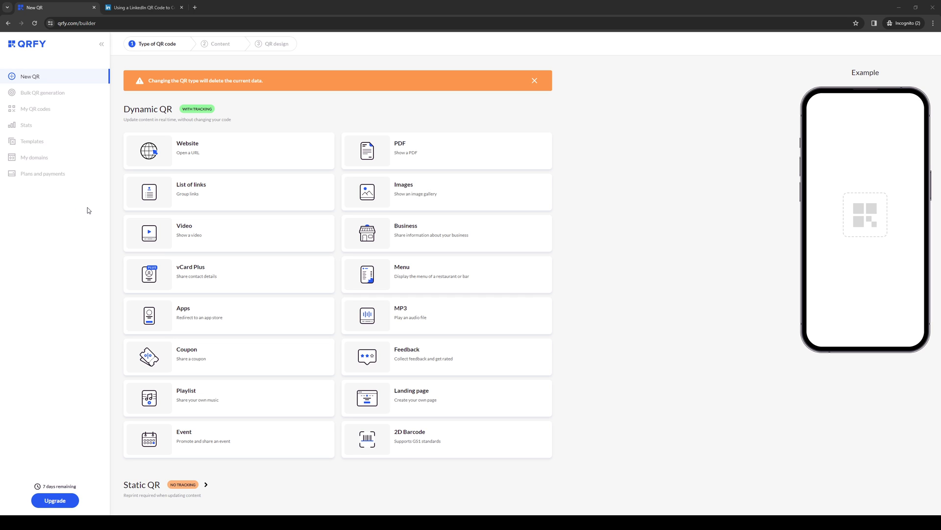
mouse_move(127, 92)
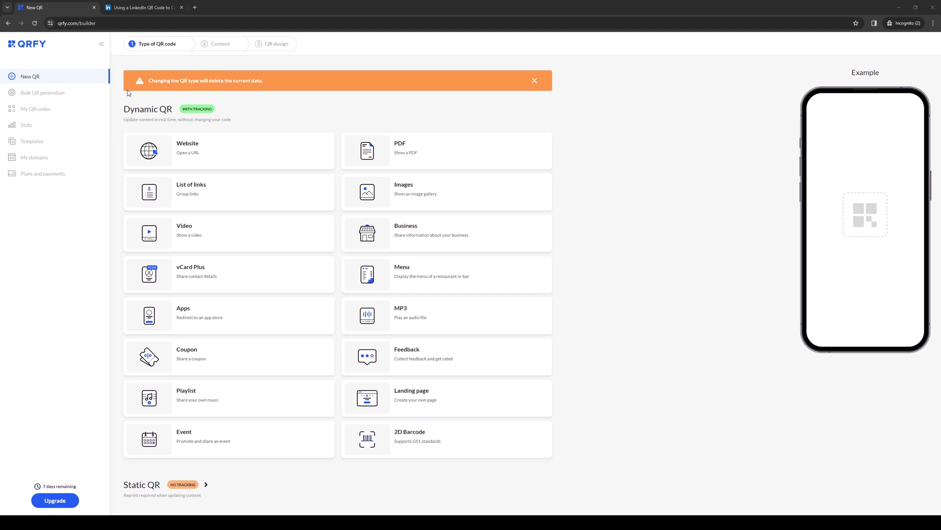
- Bring up the LinkedIn QR code help article and show its Android steps
click(142, 7)
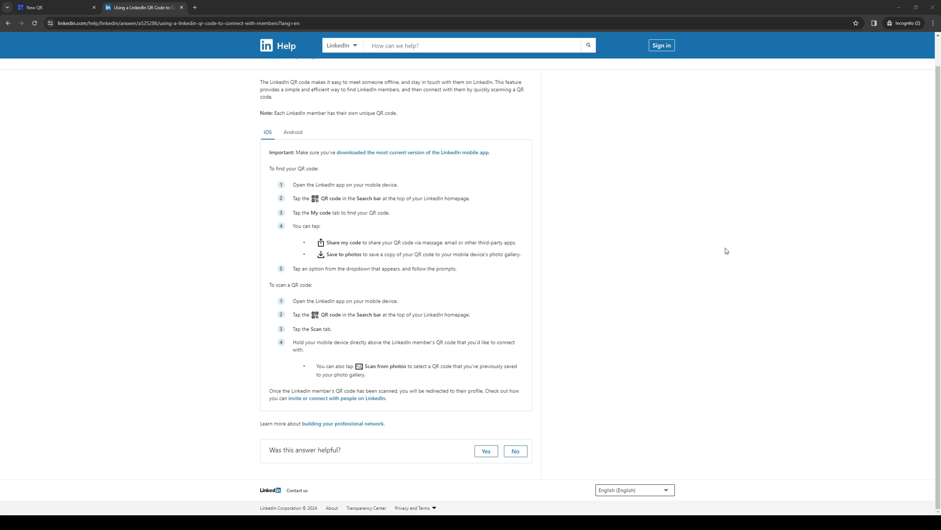
mouse_move(448, 171)
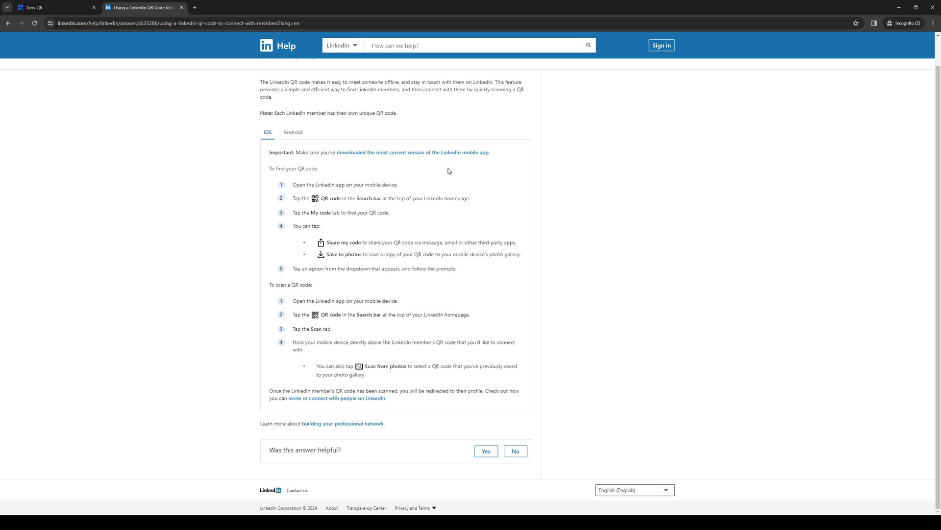
mouse_move(342, 251)
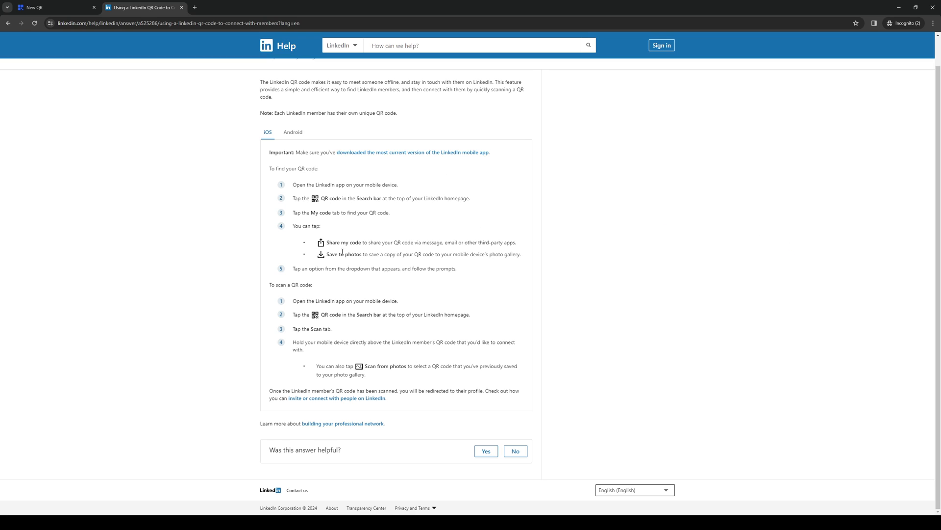
mouse_move(526, 200)
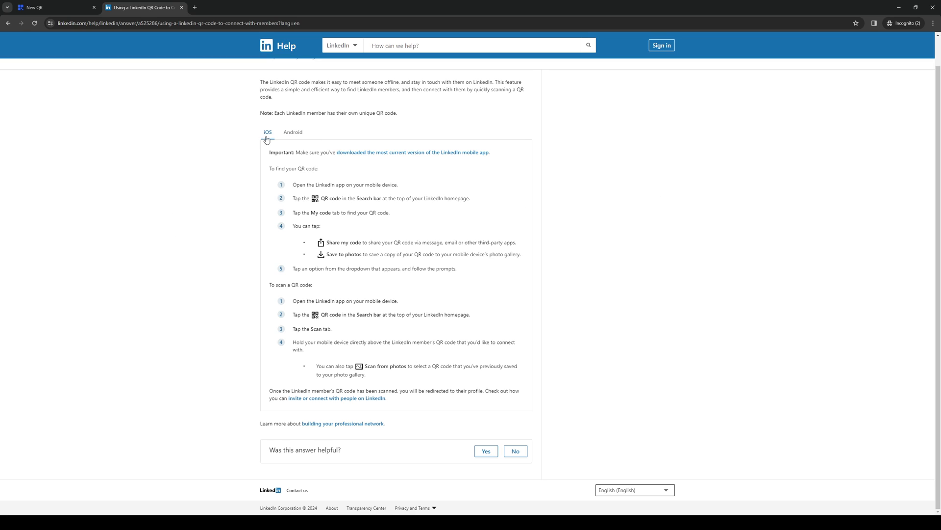
click(293, 132)
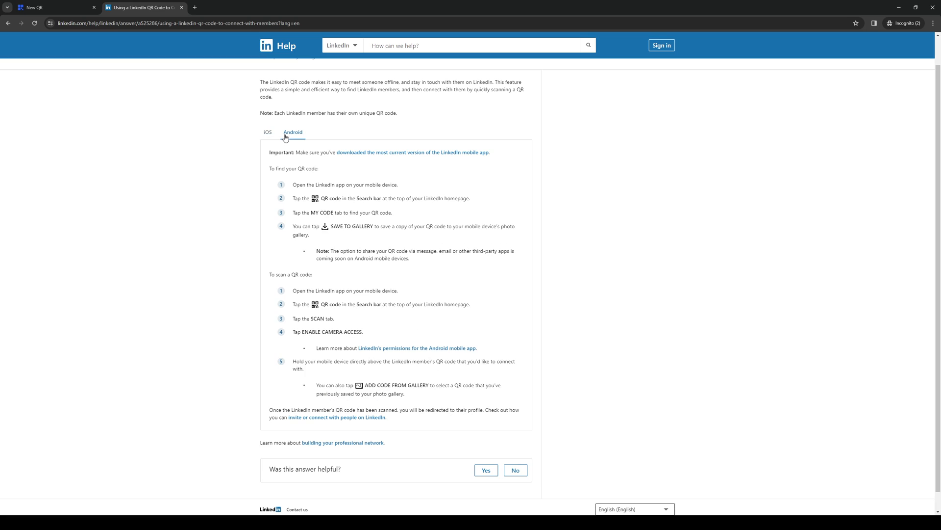
mouse_move(293, 140)
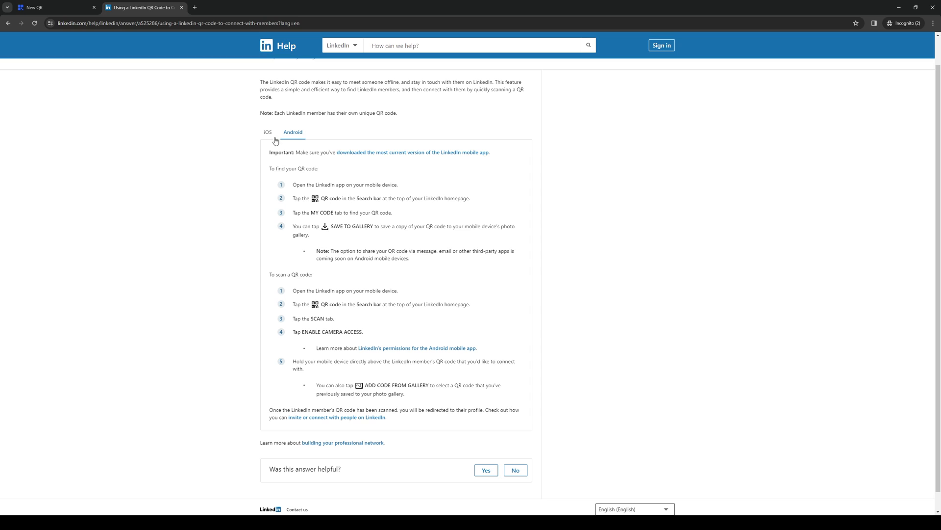
click(267, 132)
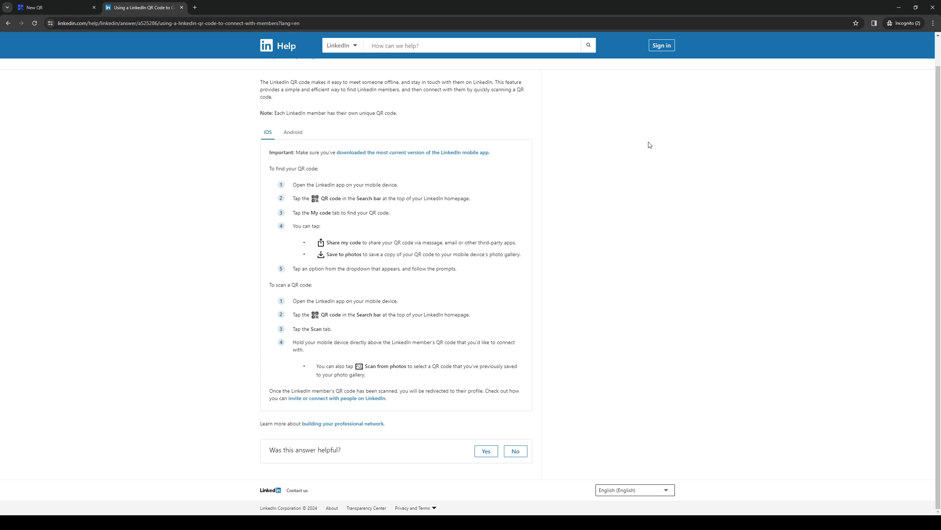
mouse_move(336, 193)
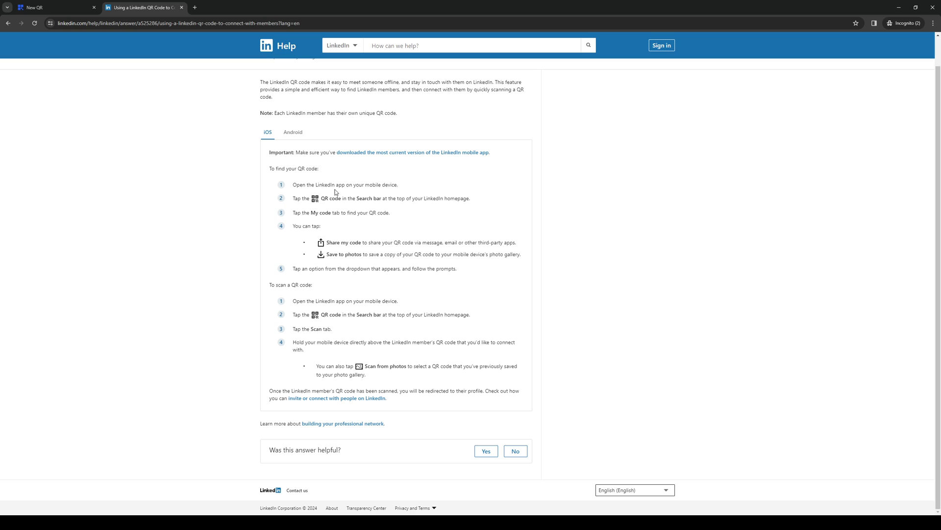
mouse_move(555, 229)
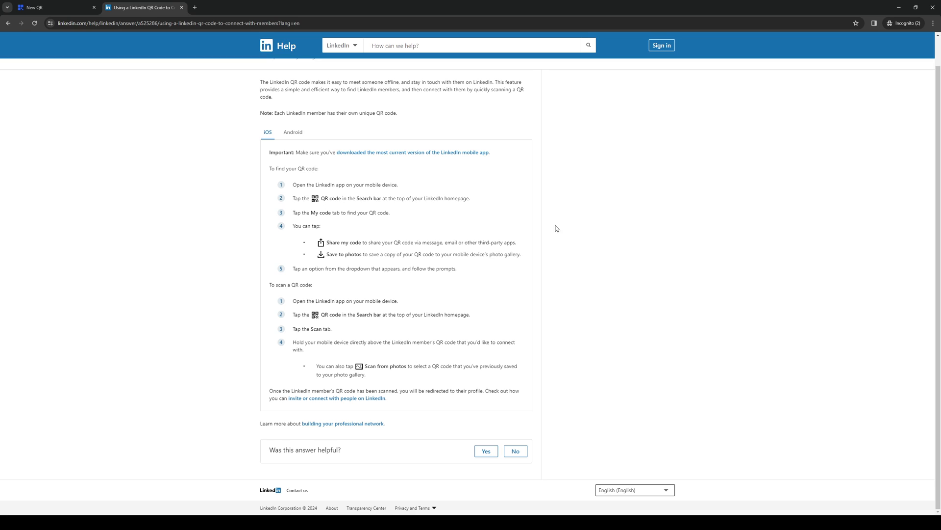
mouse_move(450, 233)
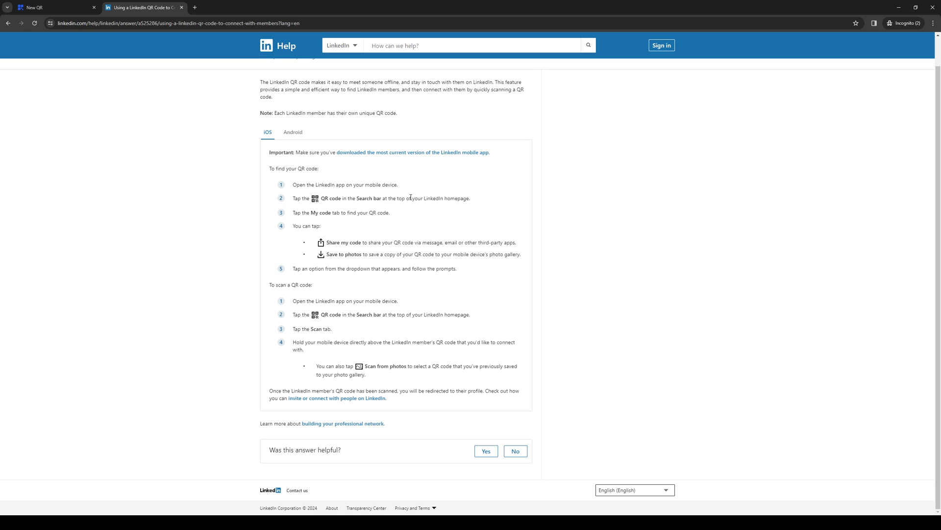
mouse_move(447, 205)
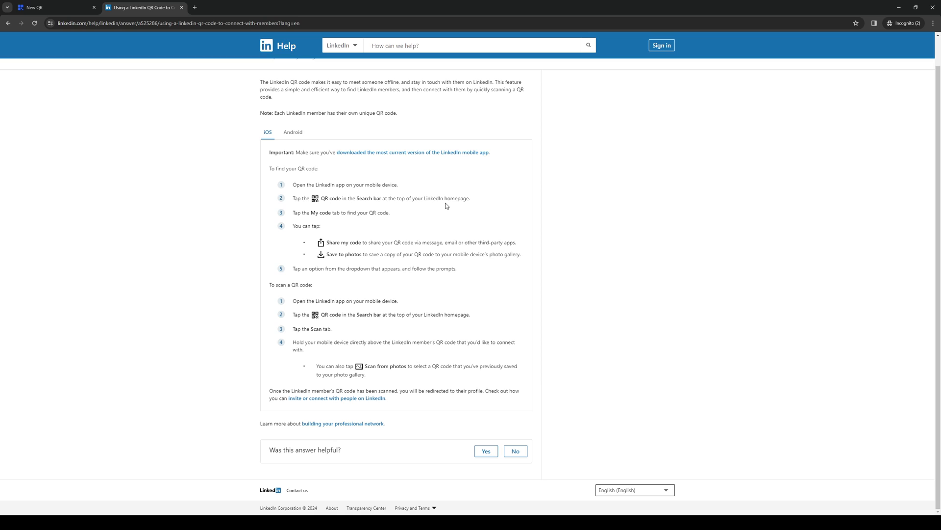
mouse_move(249, 231)
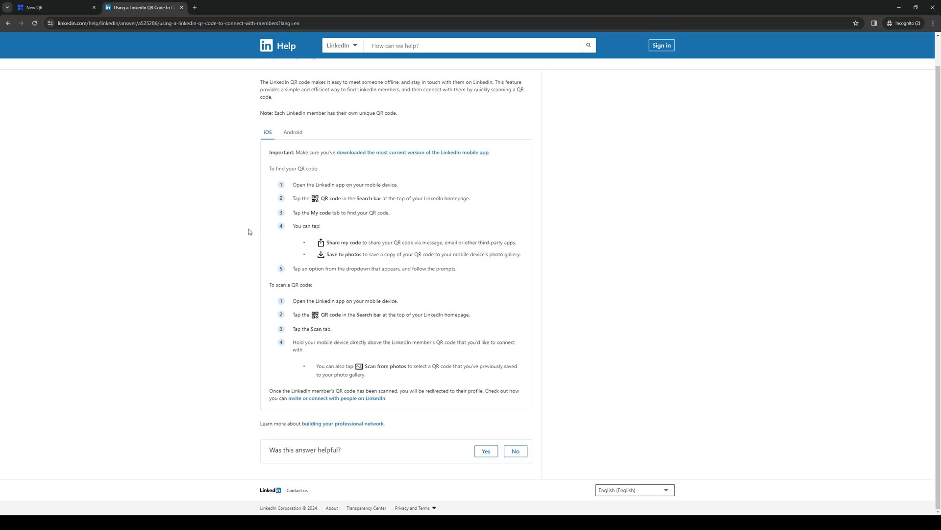
mouse_move(669, 229)
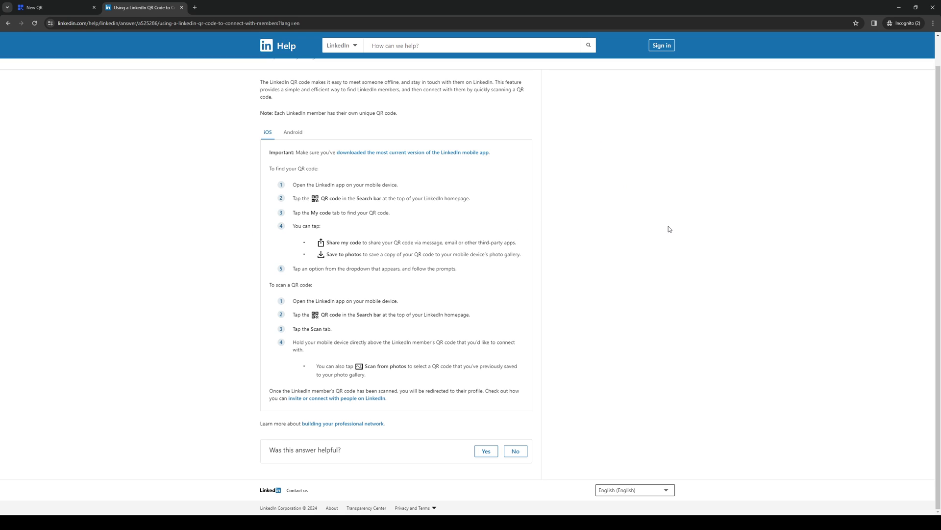
mouse_move(614, 244)
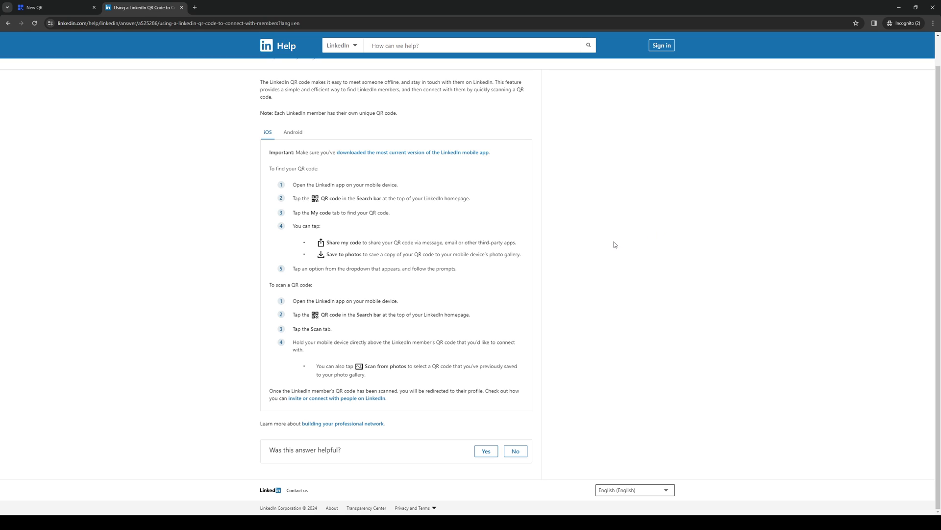
mouse_move(619, 244)
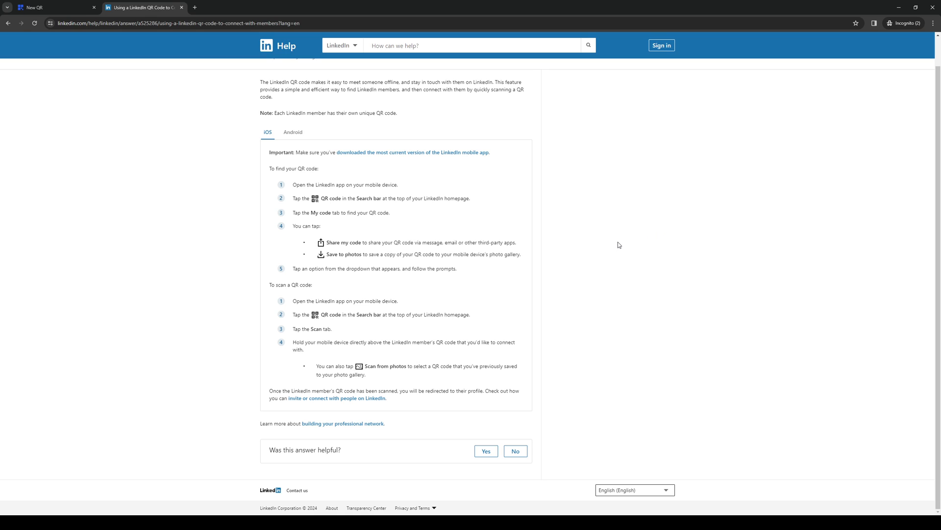
mouse_move(429, 249)
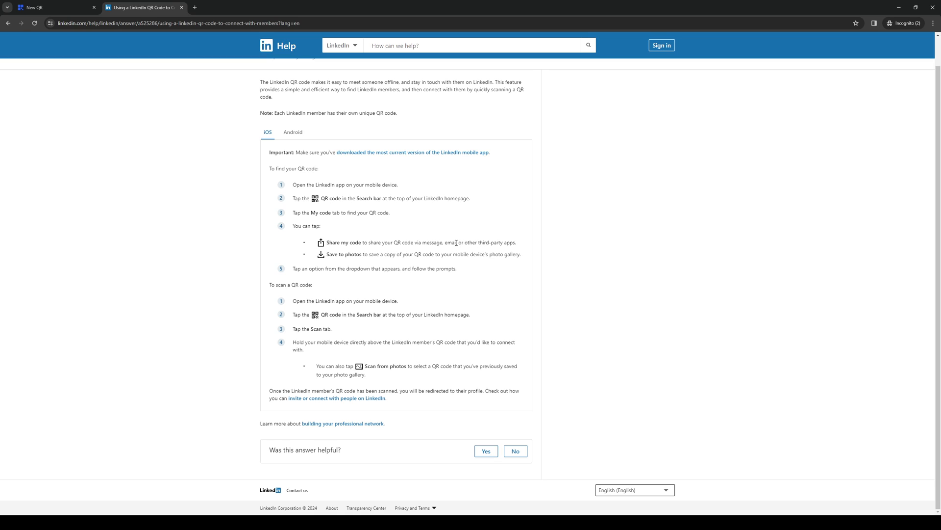
mouse_move(330, 256)
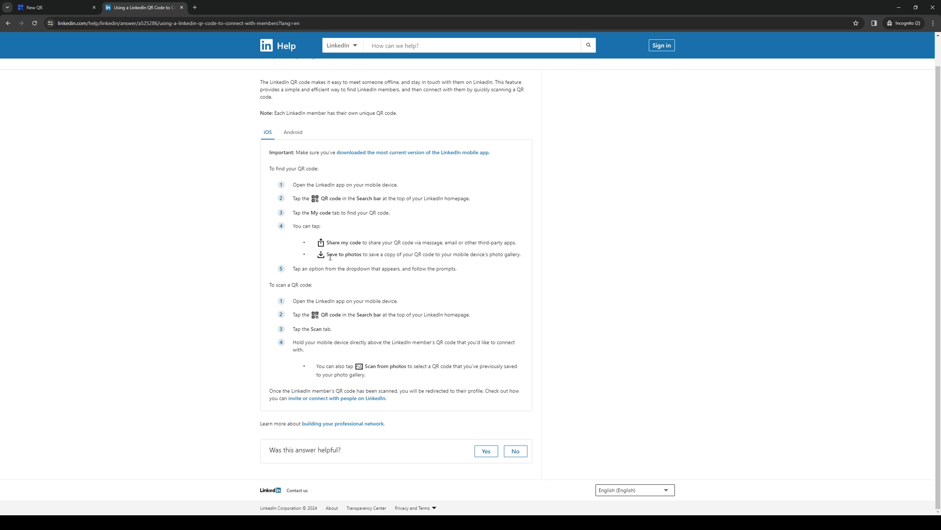
mouse_move(538, 271)
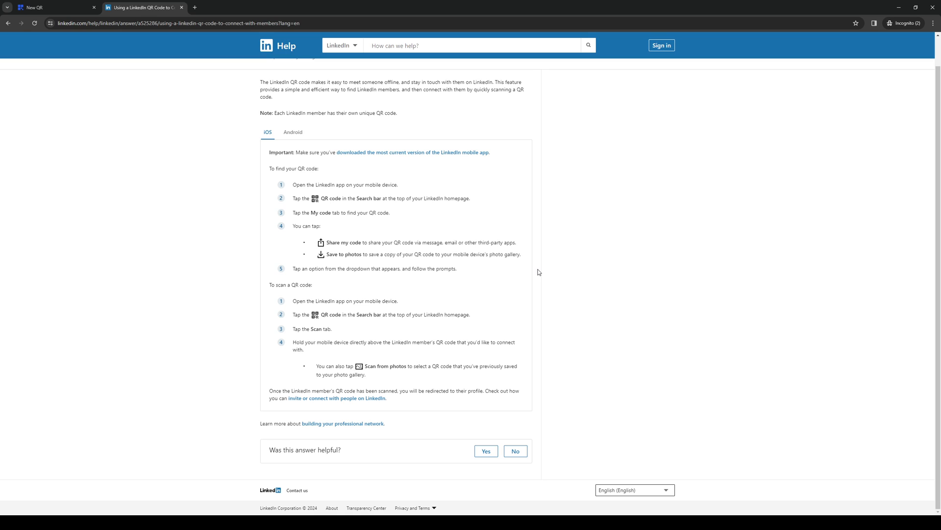
mouse_move(529, 274)
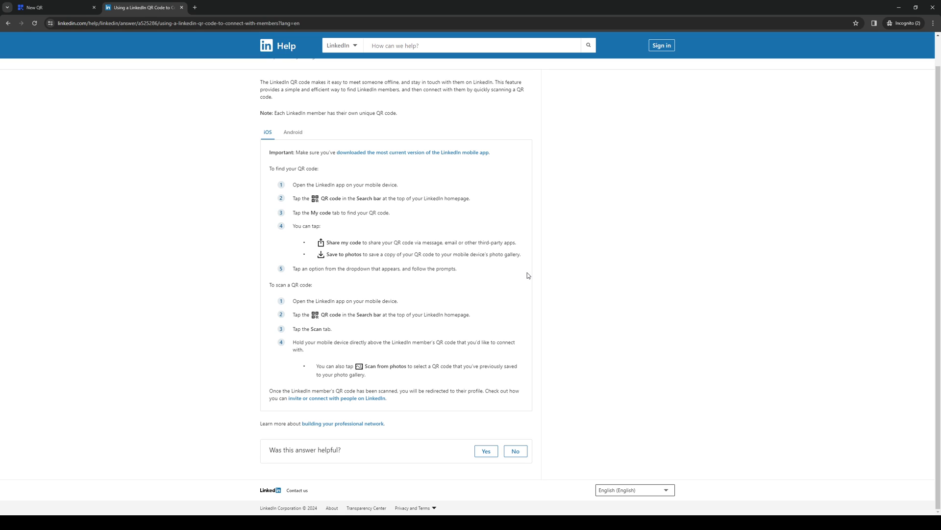
mouse_move(287, 159)
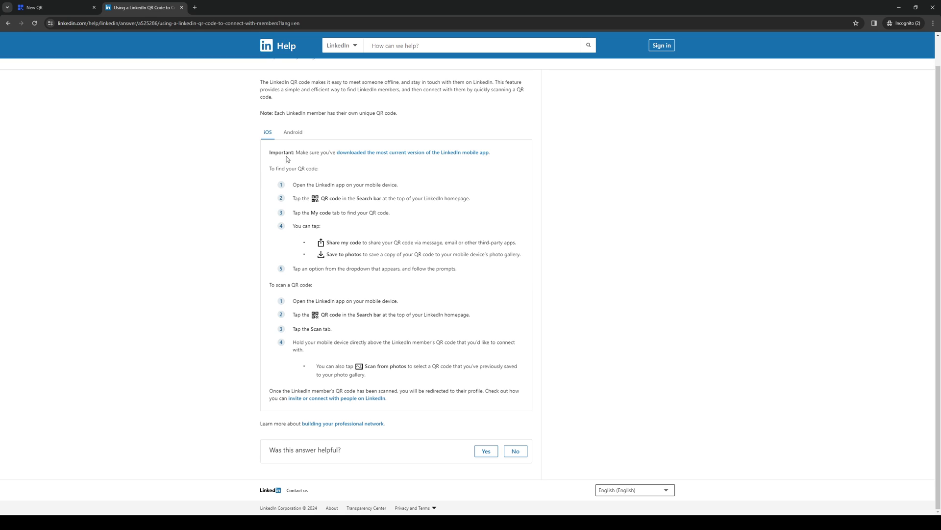
- Compare the Android and iOS QR code steps, ending on Android, then return to the QRFY builder
click(293, 132)
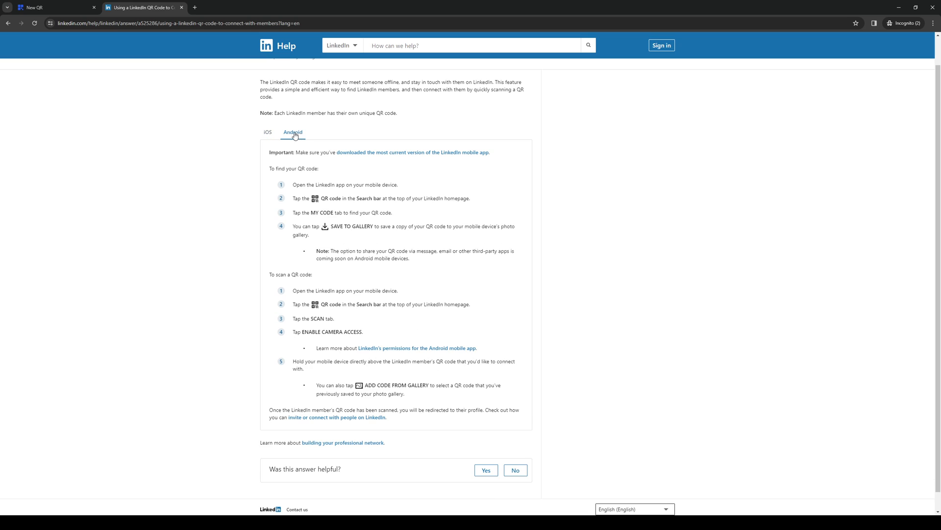
click(266, 132)
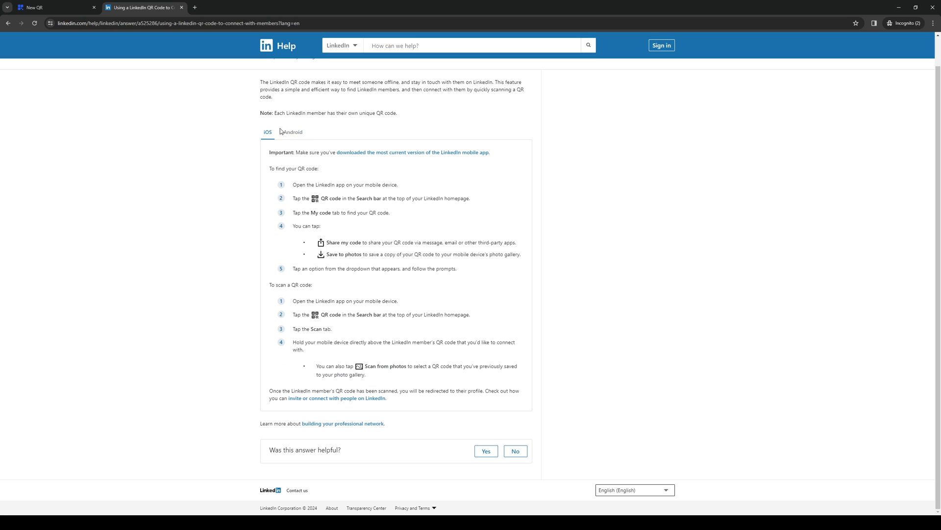
click(292, 133)
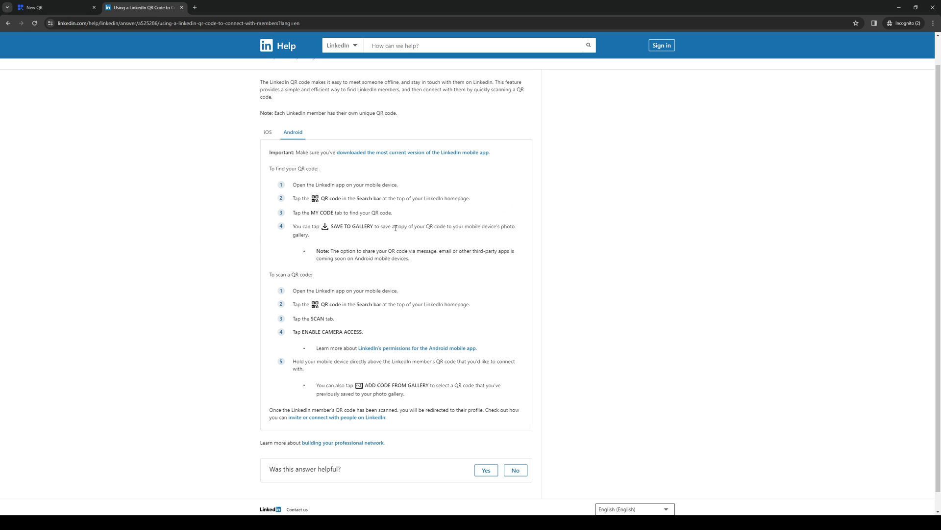
click(268, 133)
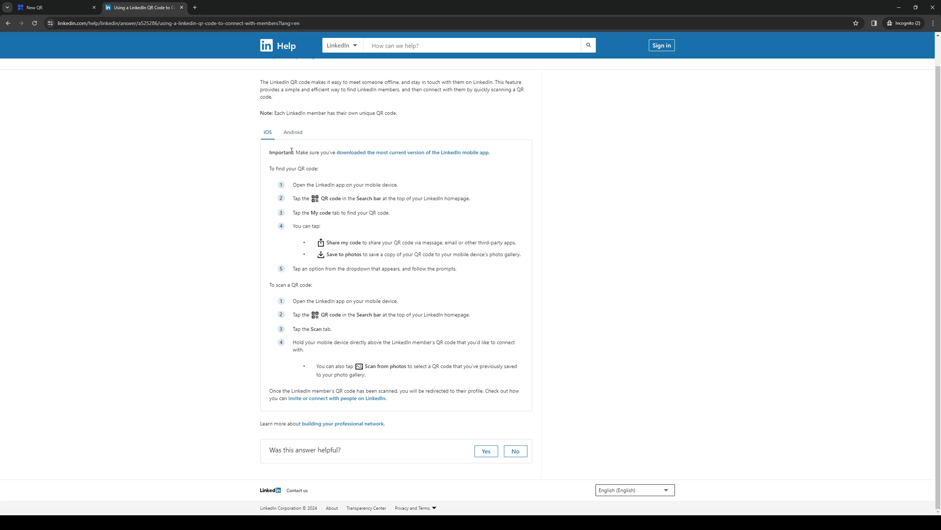
mouse_move(509, 159)
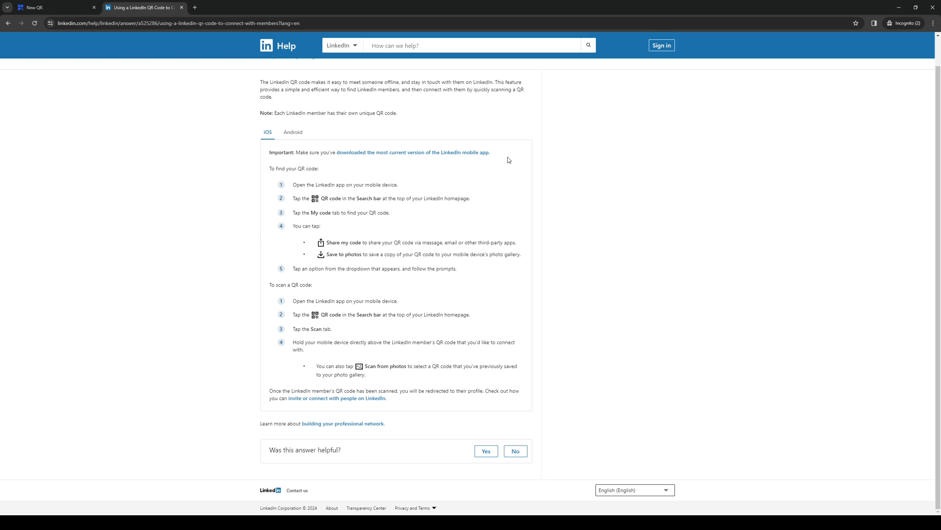
click(292, 133)
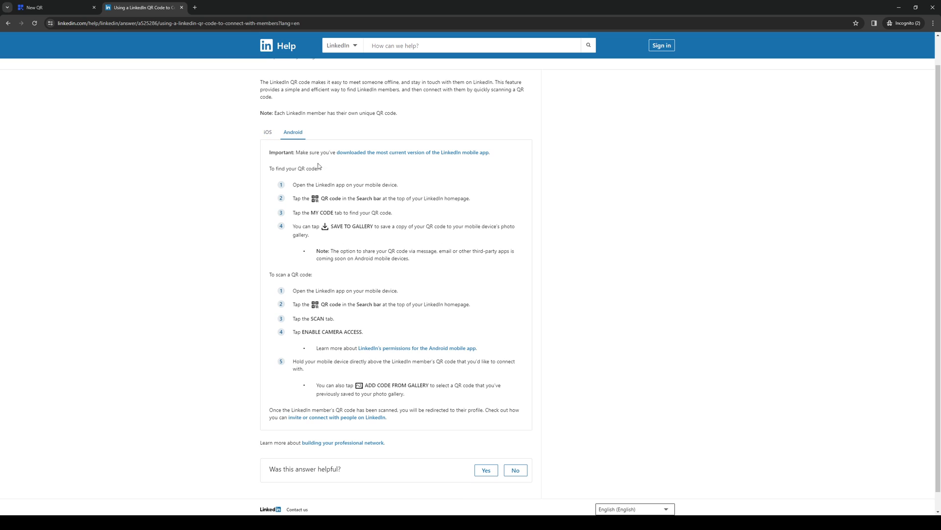
mouse_move(676, 192)
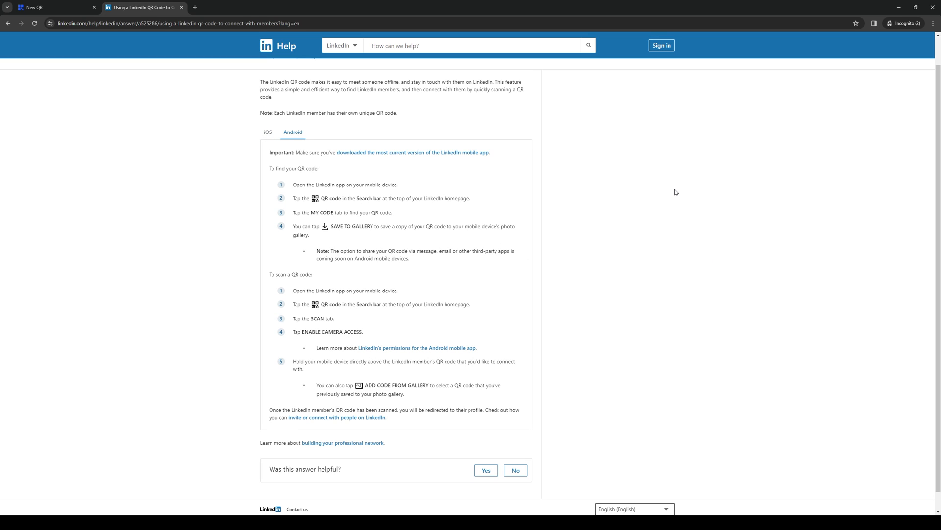
mouse_move(659, 212)
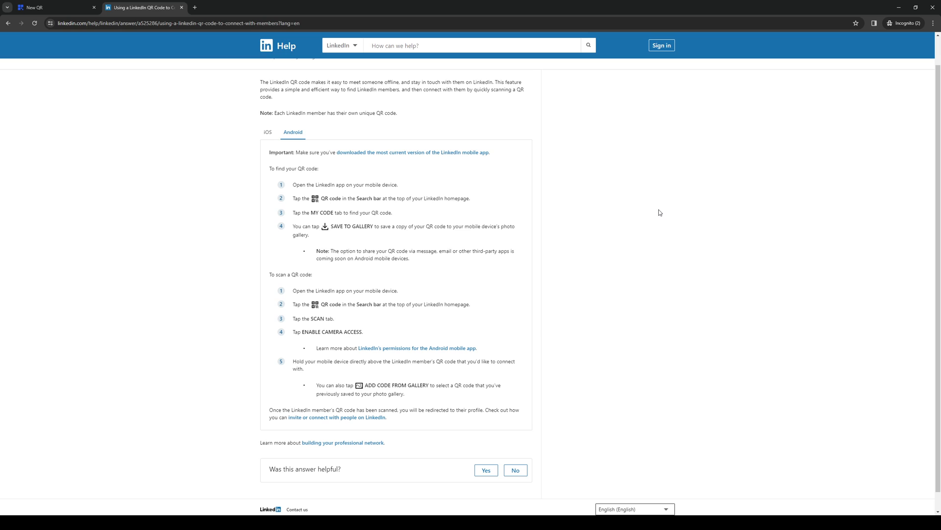
mouse_move(633, 182)
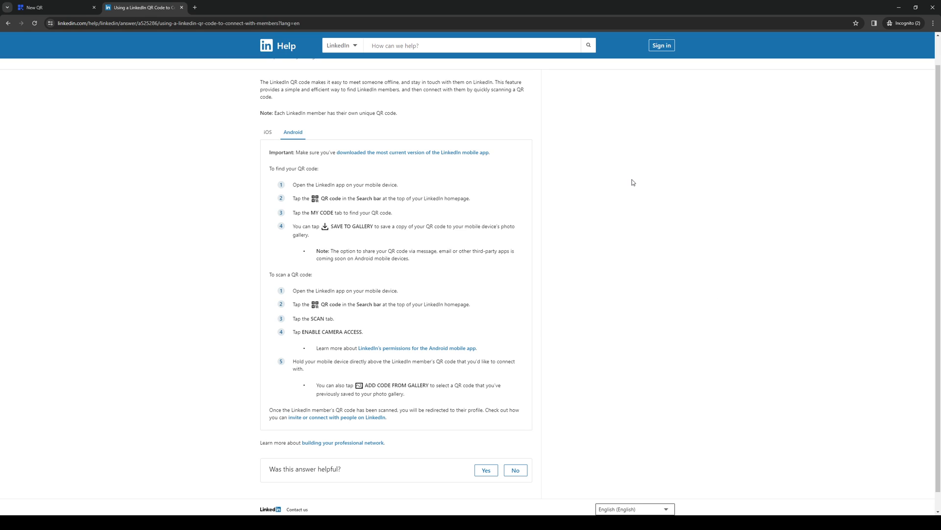
mouse_move(625, 193)
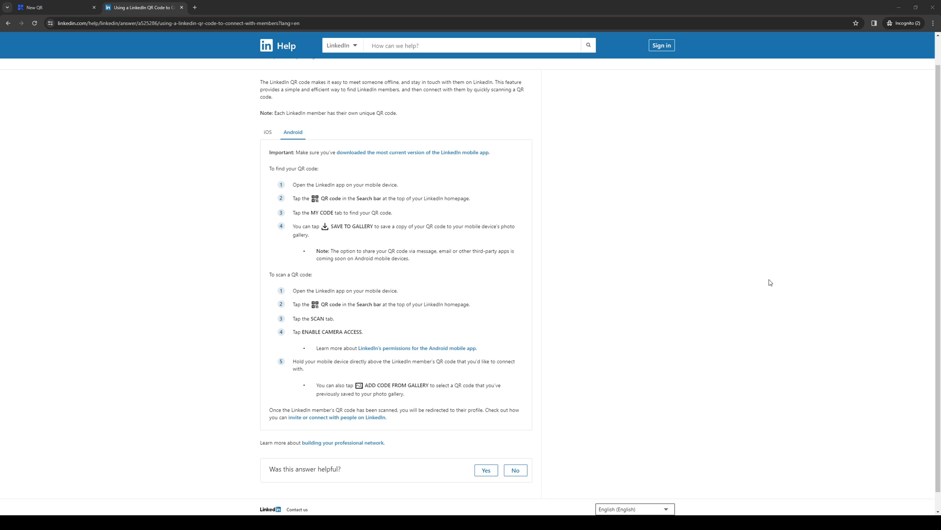
mouse_move(255, 178)
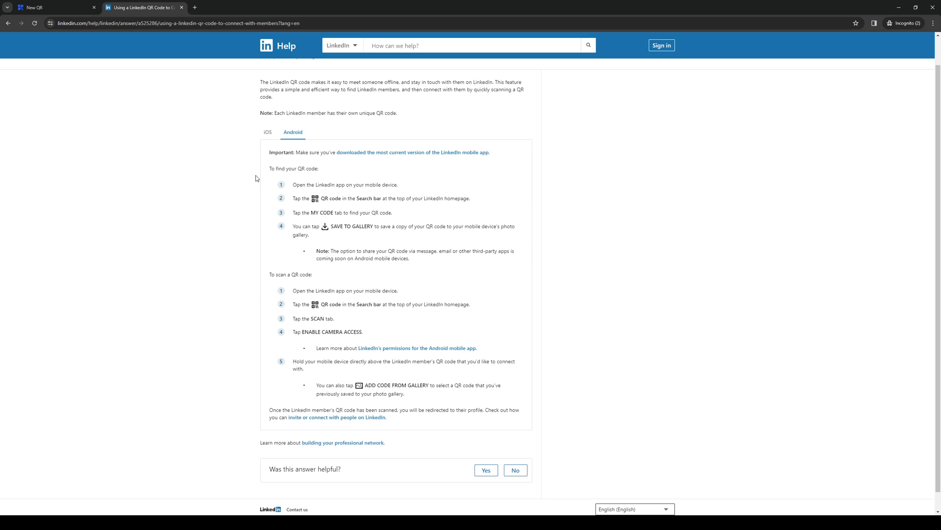
click(54, 6)
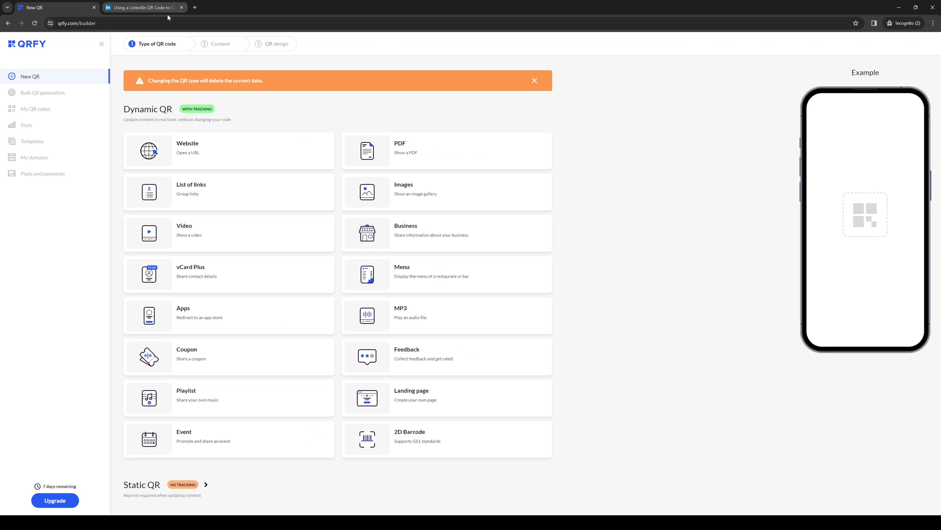